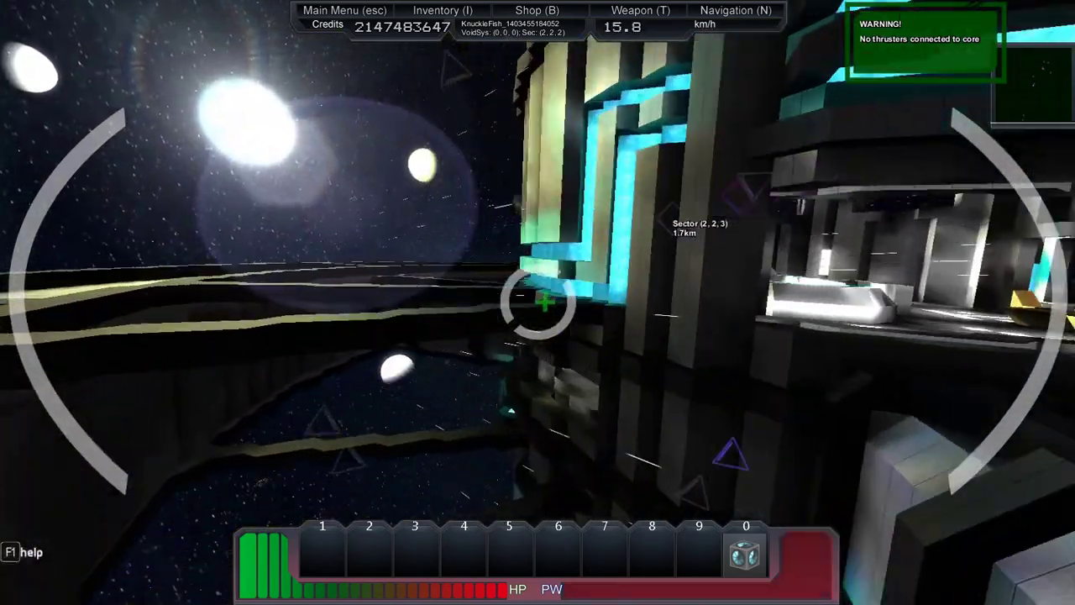
mouse_move(538, 303)
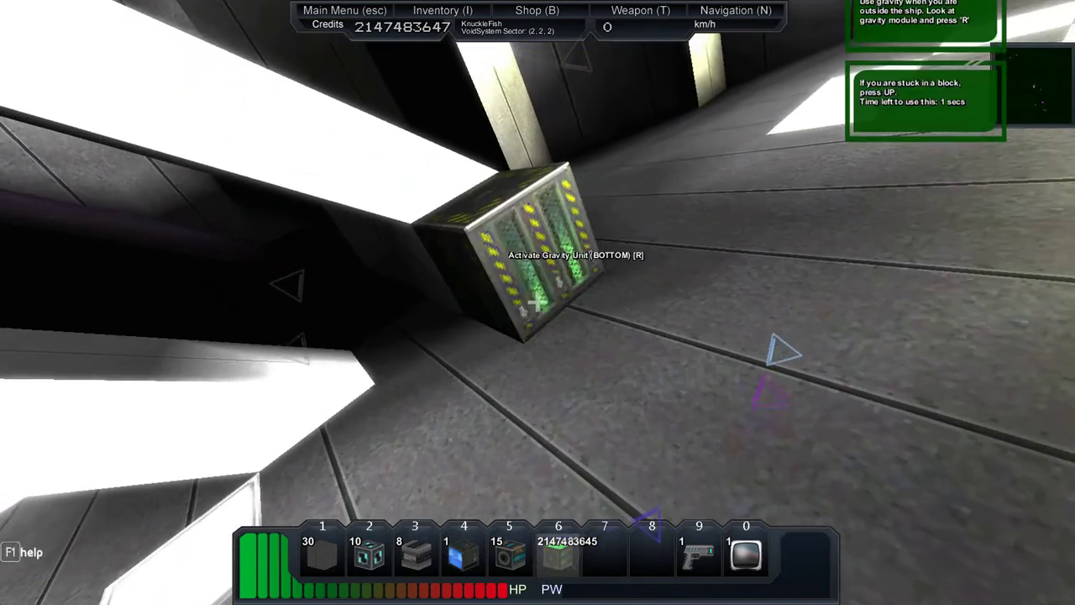
Step: Activate the gravity module, then open each plexdoor to reach the hall and windowed console room
key("r")
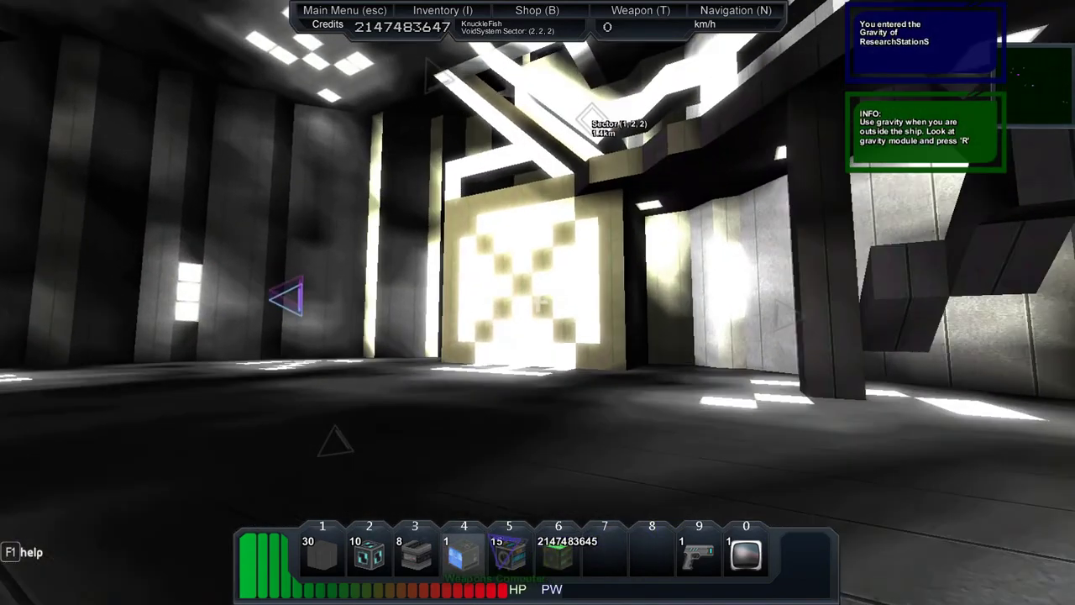
mouse_move(538, 303)
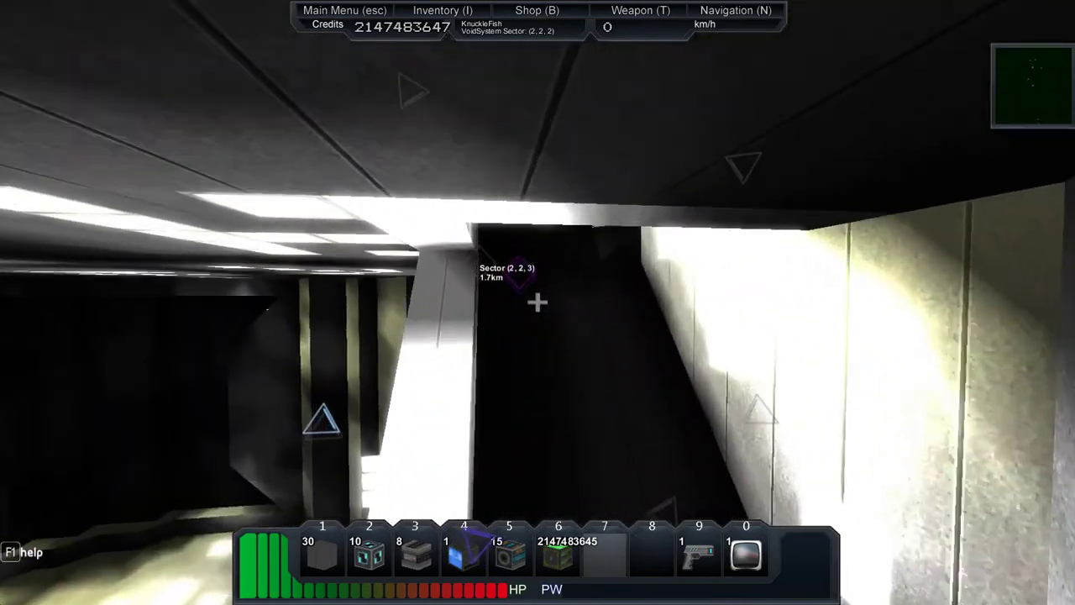
mouse_move(538, 302)
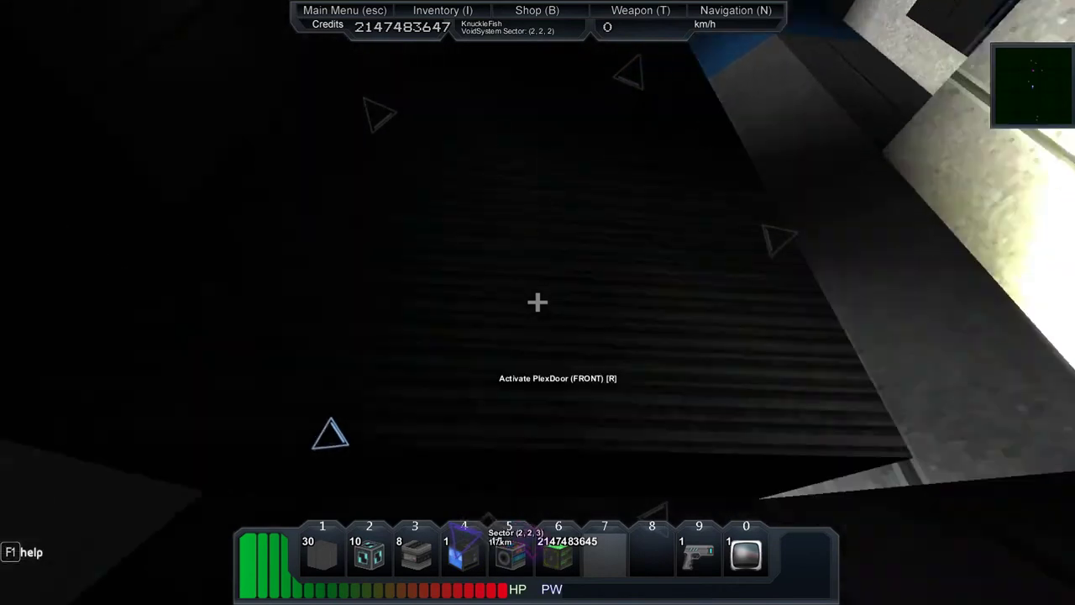
key("r")
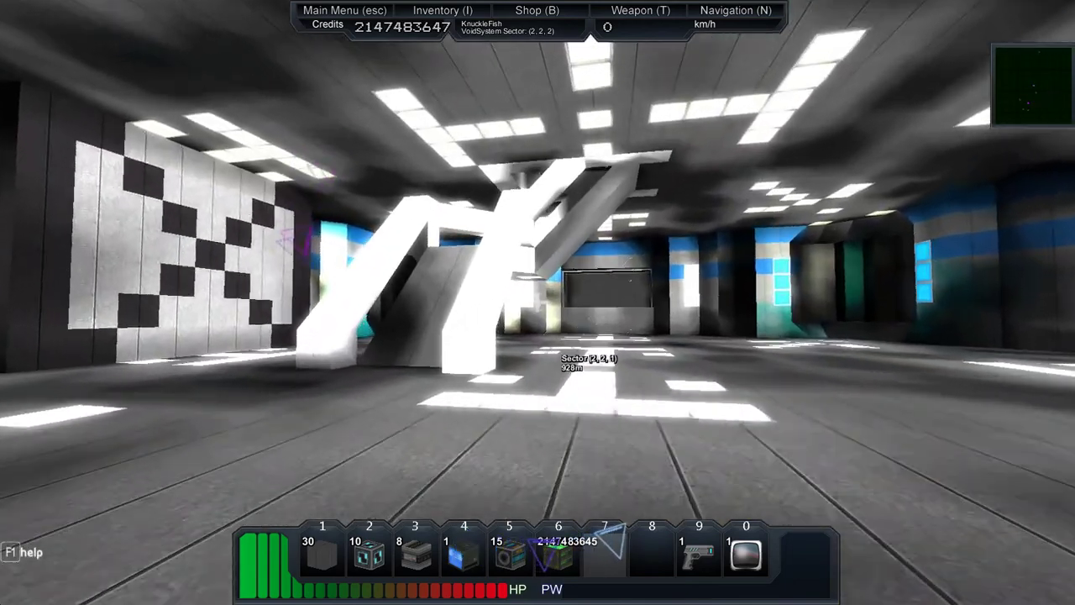
mouse_move(537, 302)
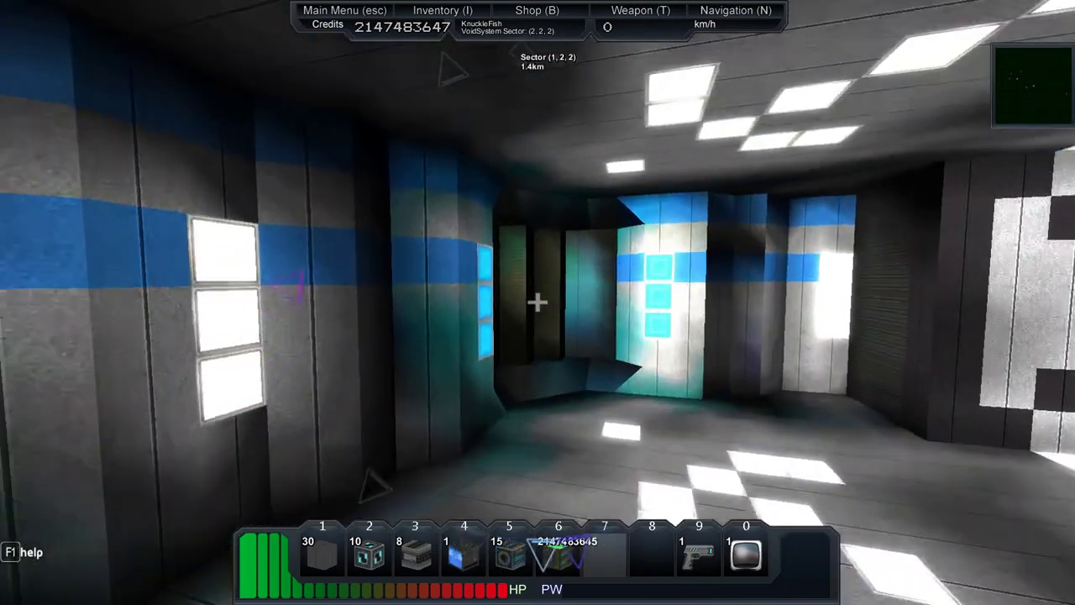
mouse_move(537, 303)
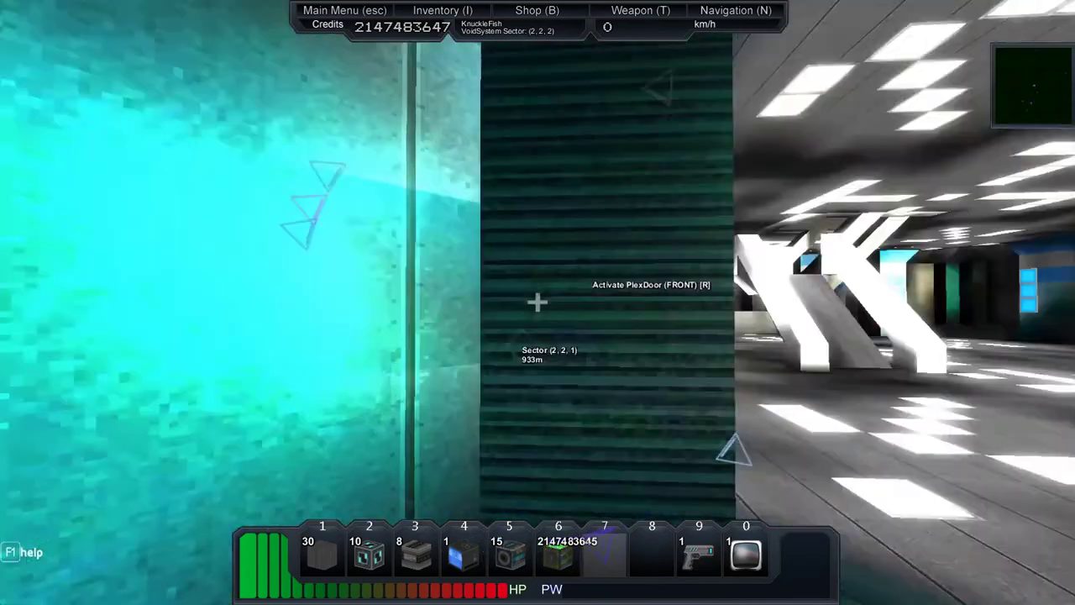
key("r")
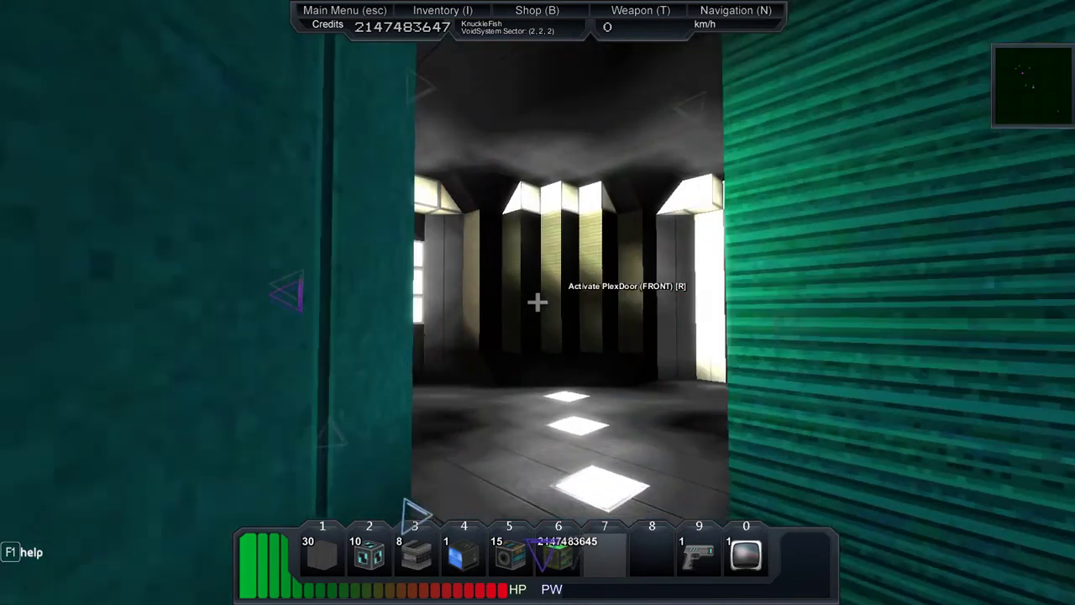
key("r")
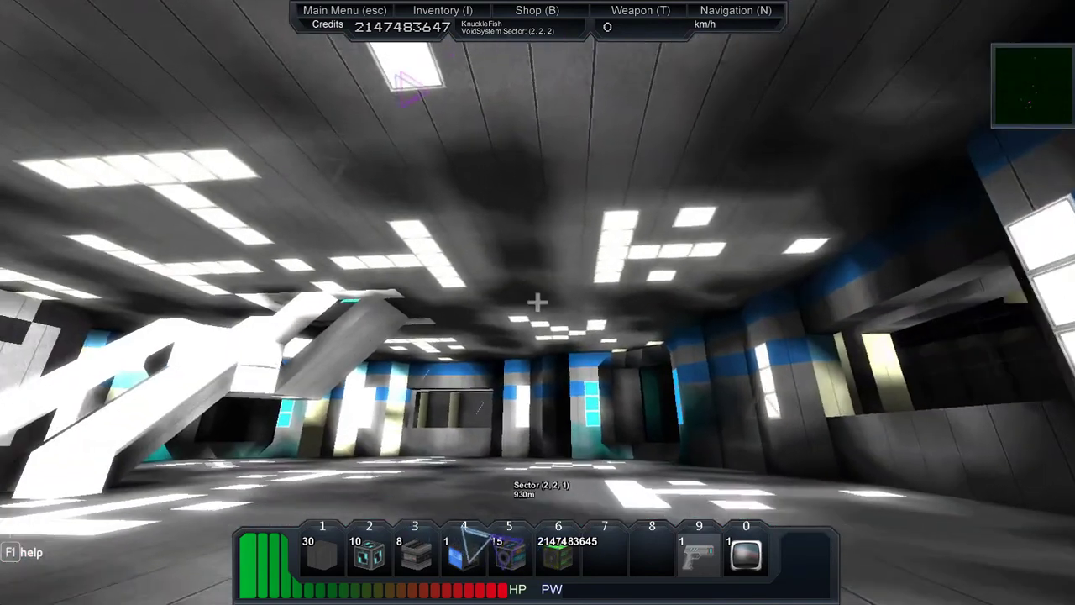
mouse_move(538, 302)
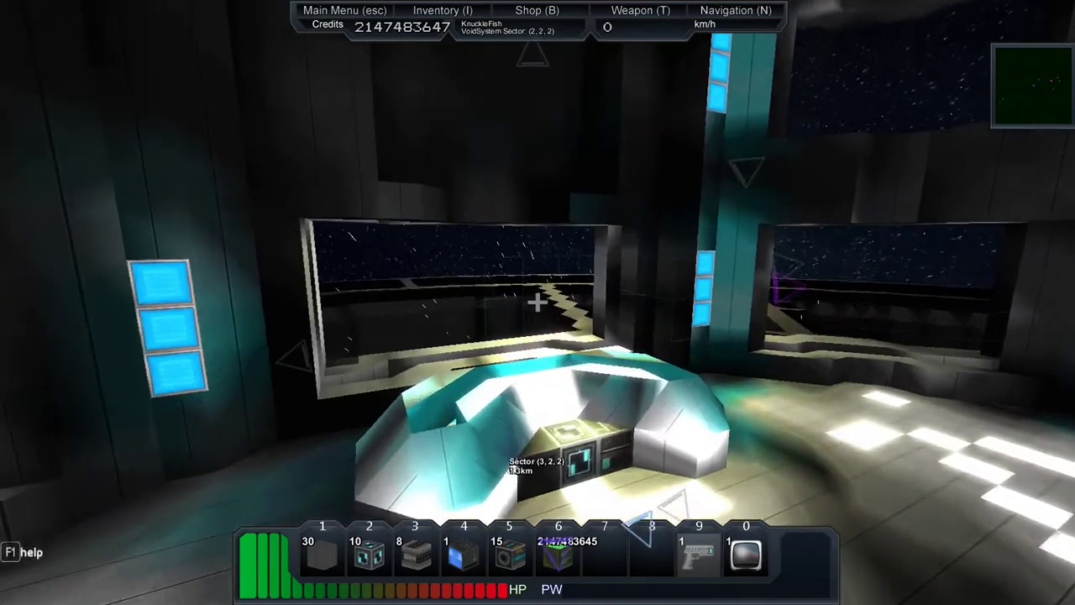
mouse_move(538, 303)
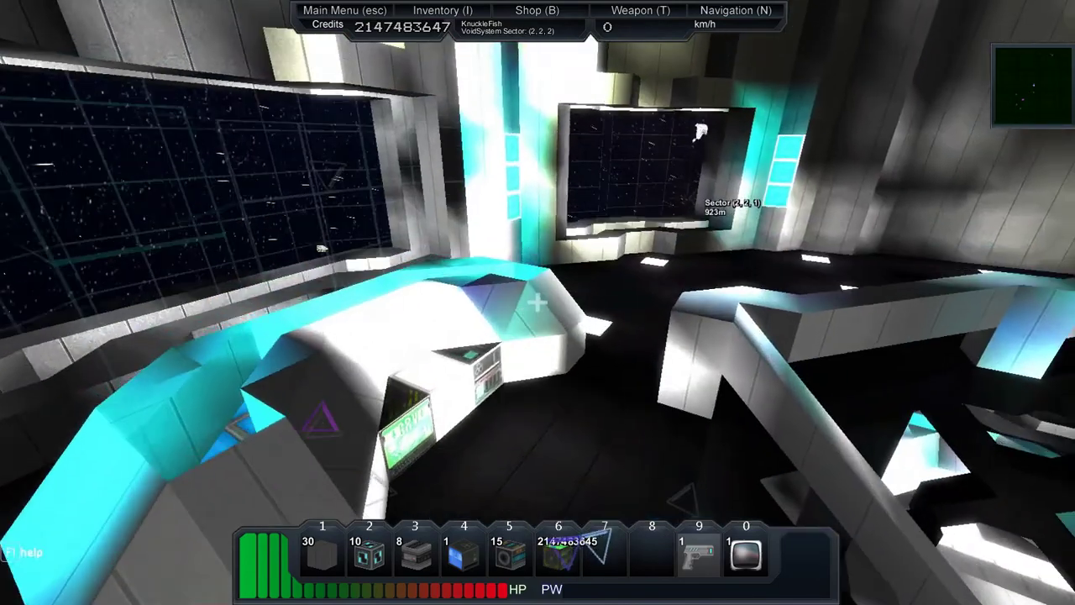
mouse_move(538, 302)
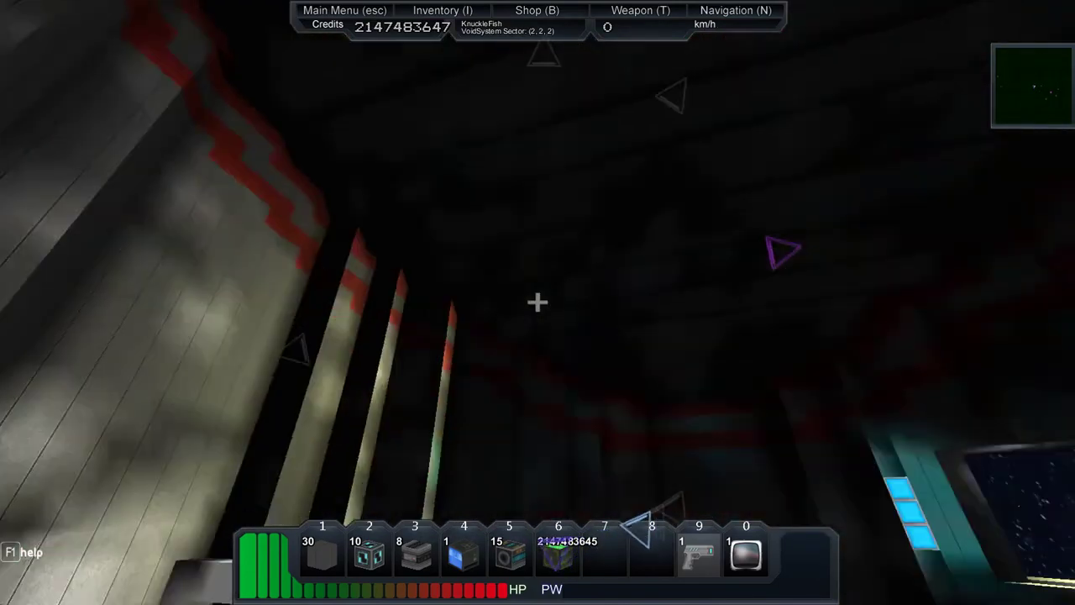
mouse_move(538, 303)
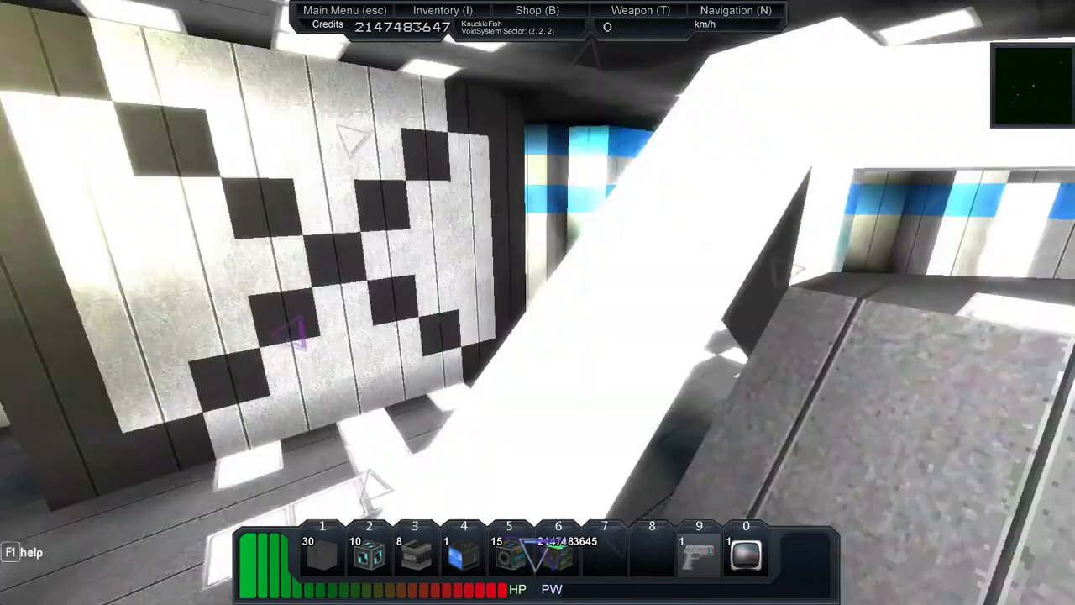
mouse_move(537, 302)
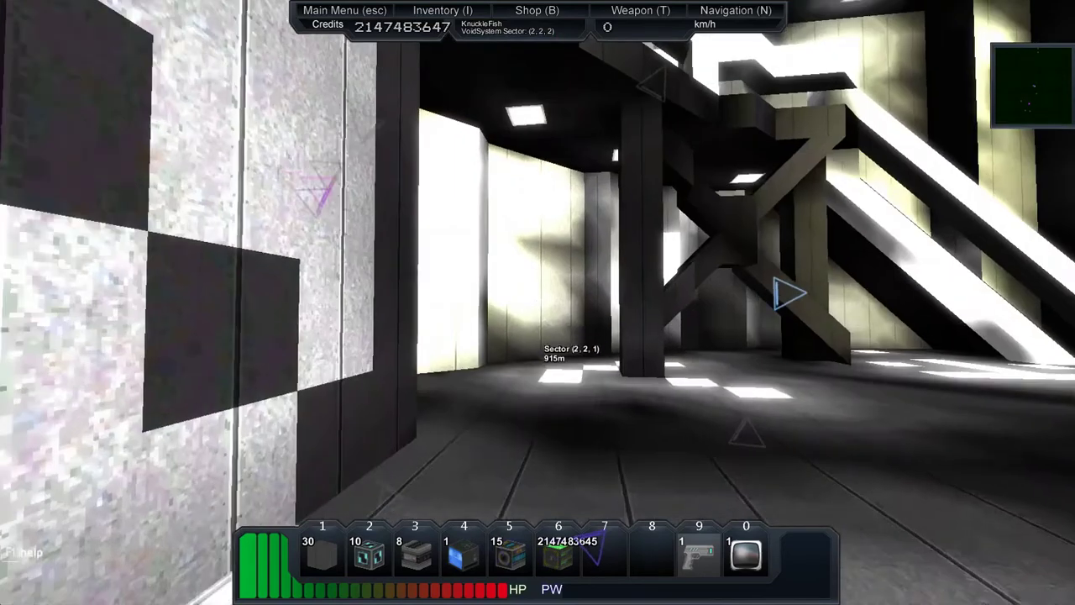
mouse_move(538, 303)
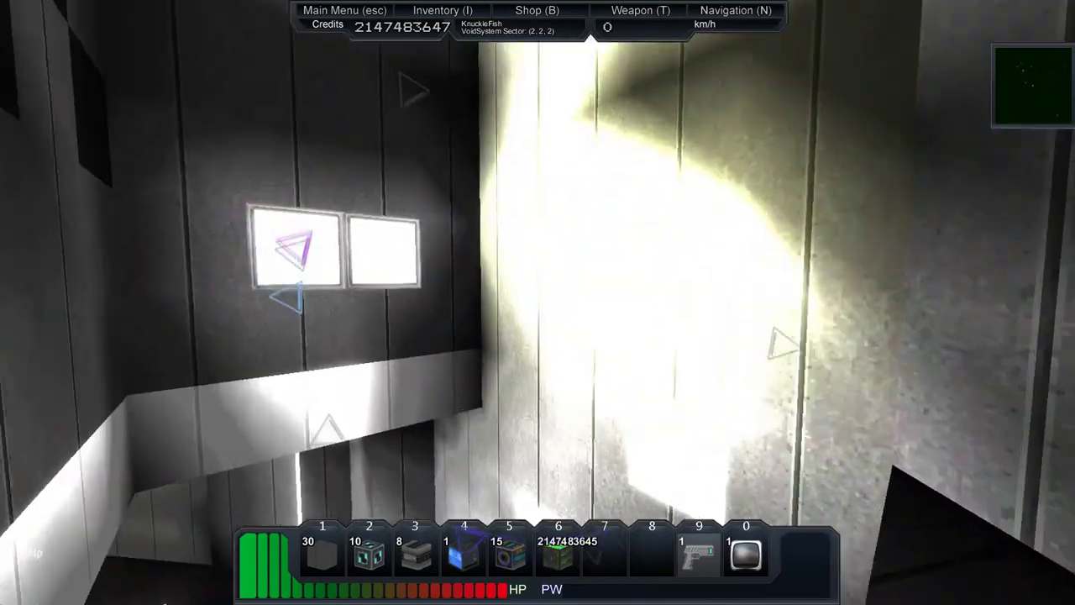
mouse_move(538, 303)
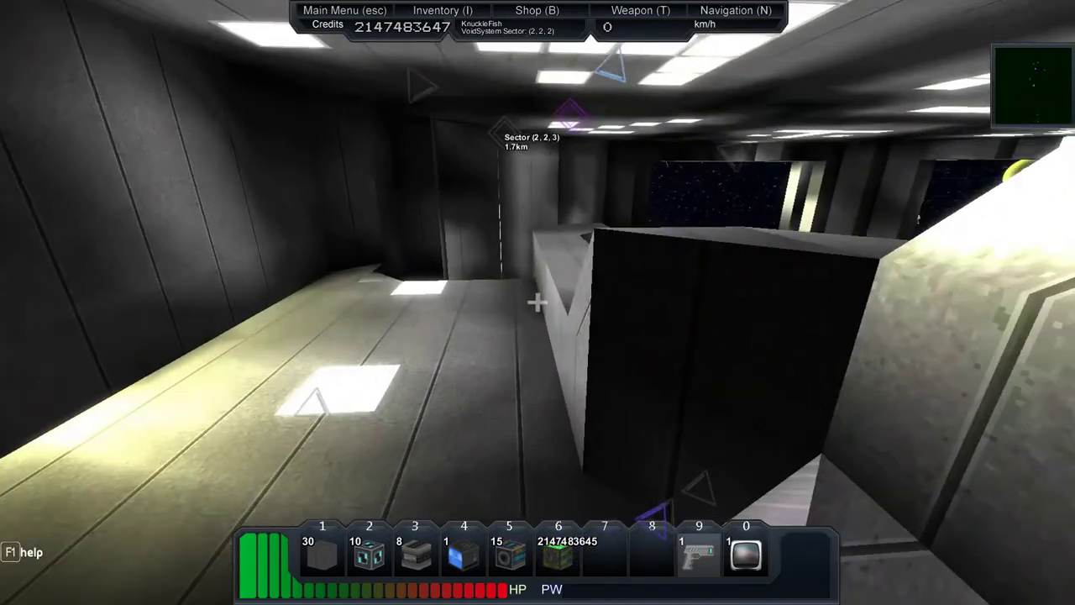
mouse_move(538, 303)
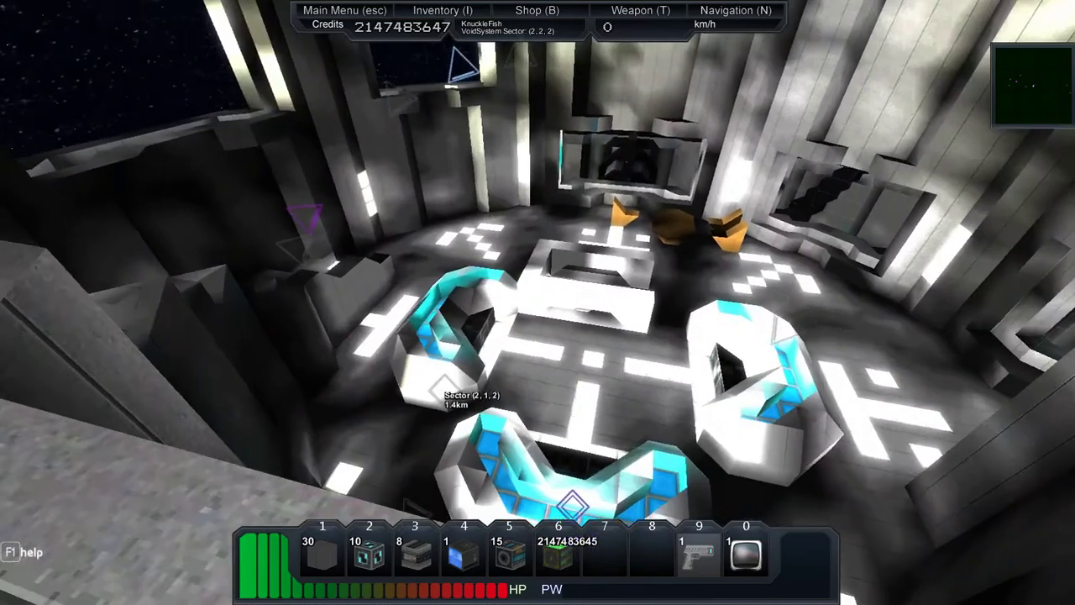
mouse_move(538, 302)
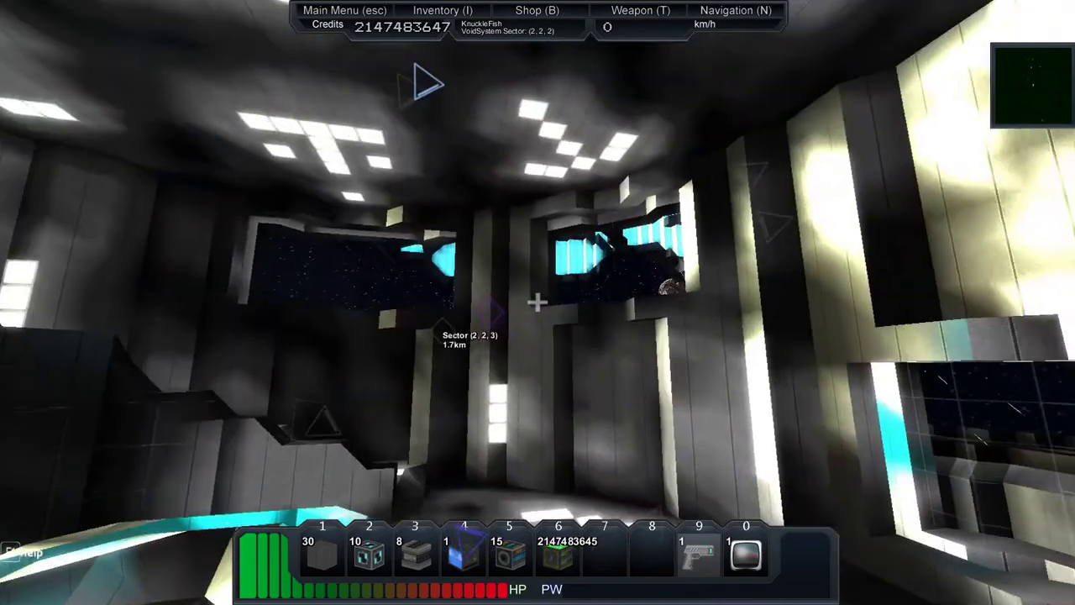
mouse_move(538, 302)
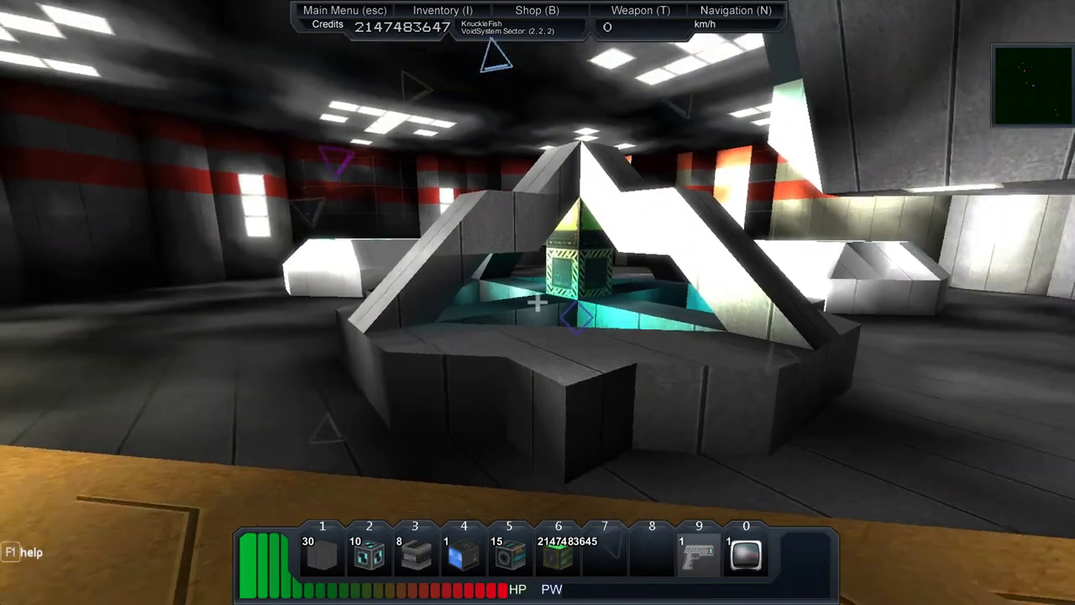
mouse_move(537, 302)
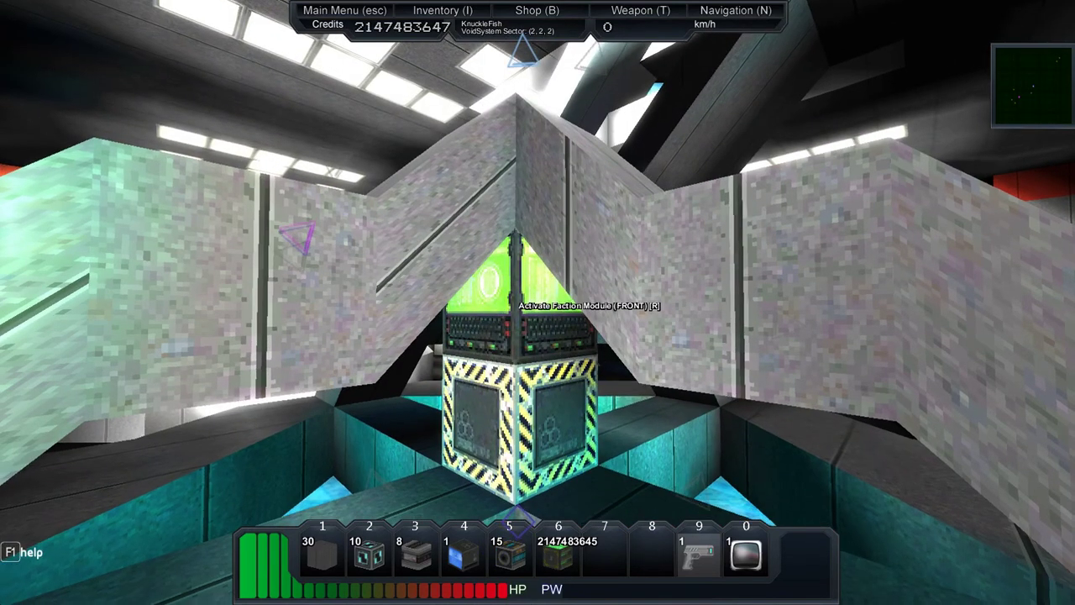
mouse_move(537, 302)
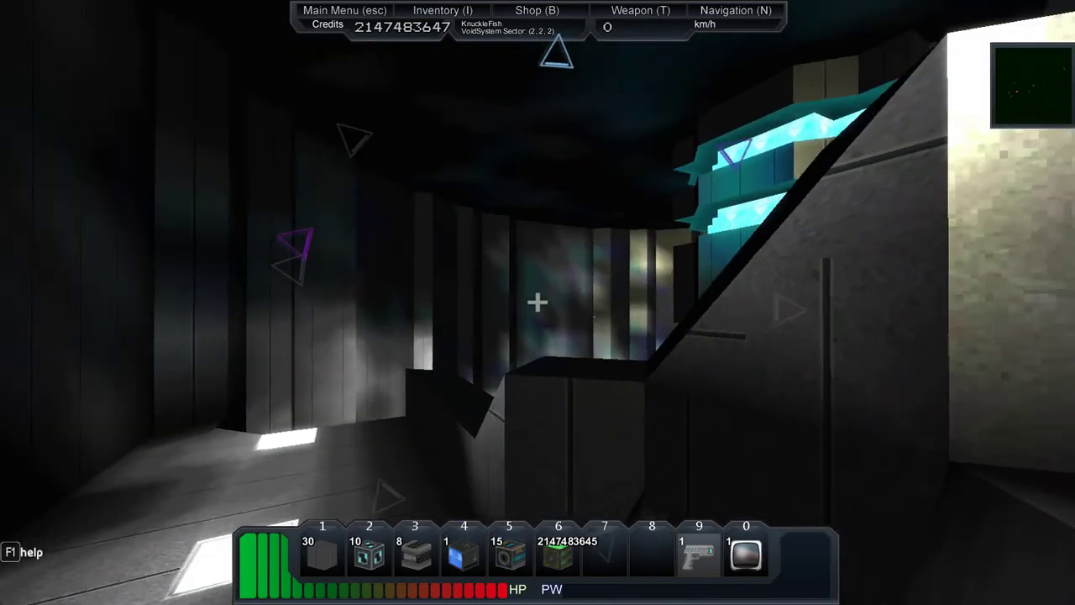
mouse_move(538, 302)
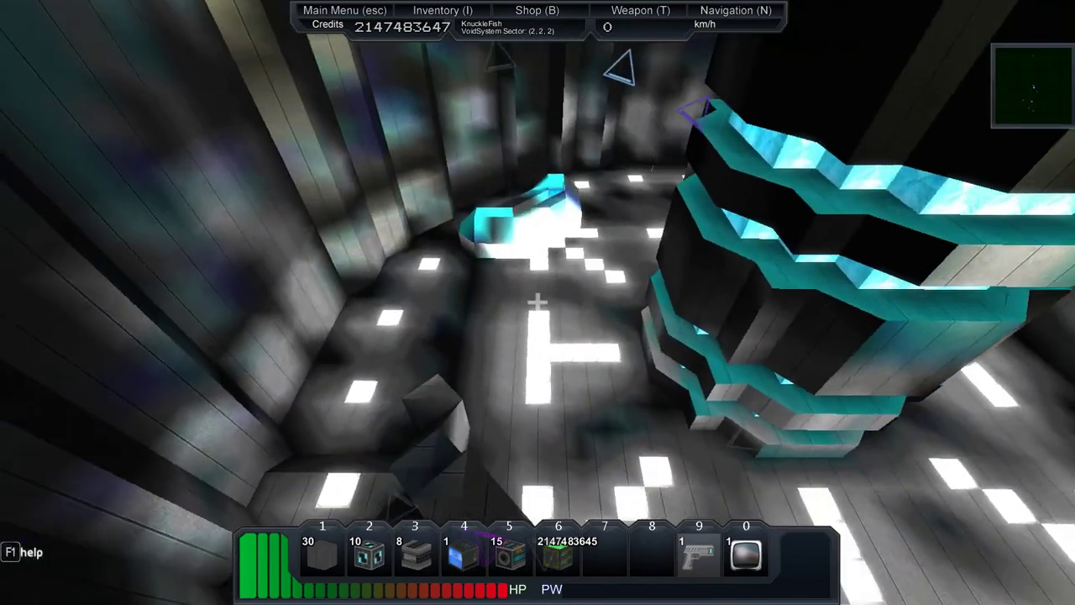
mouse_move(538, 302)
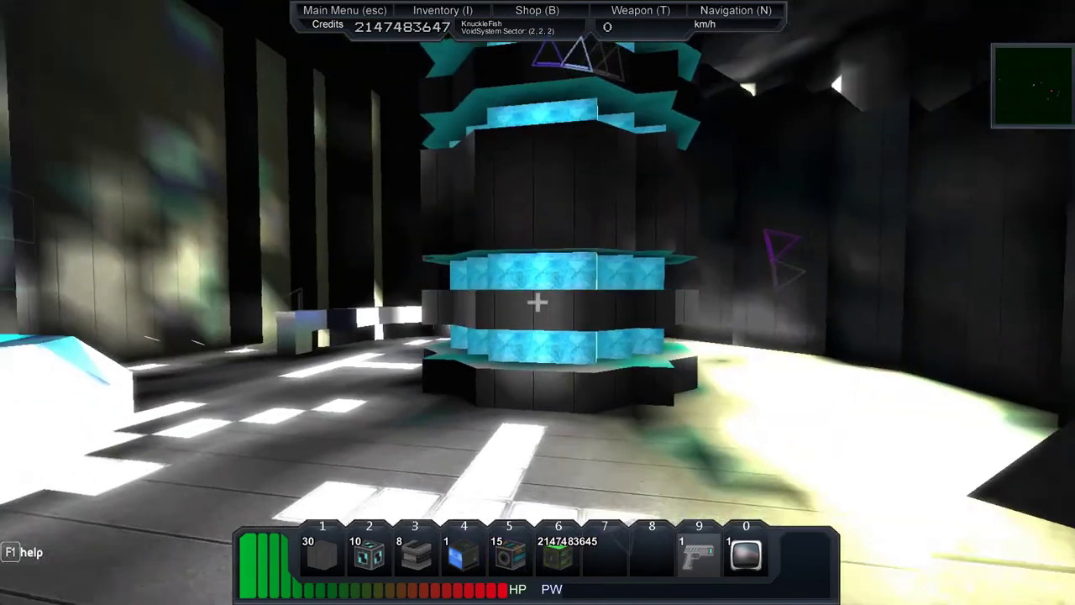
mouse_move(538, 302)
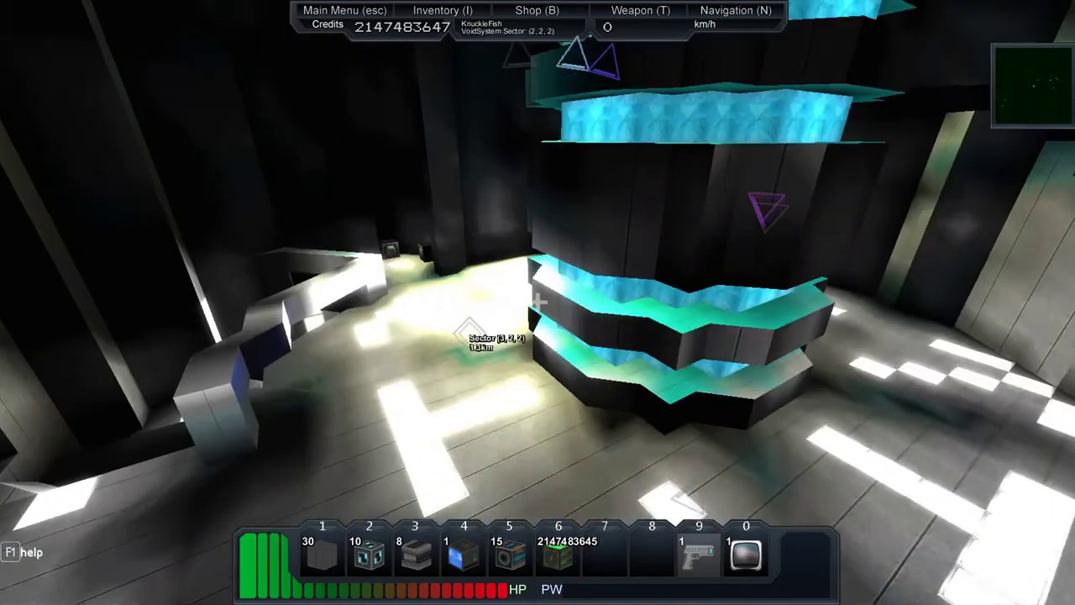
mouse_move(538, 302)
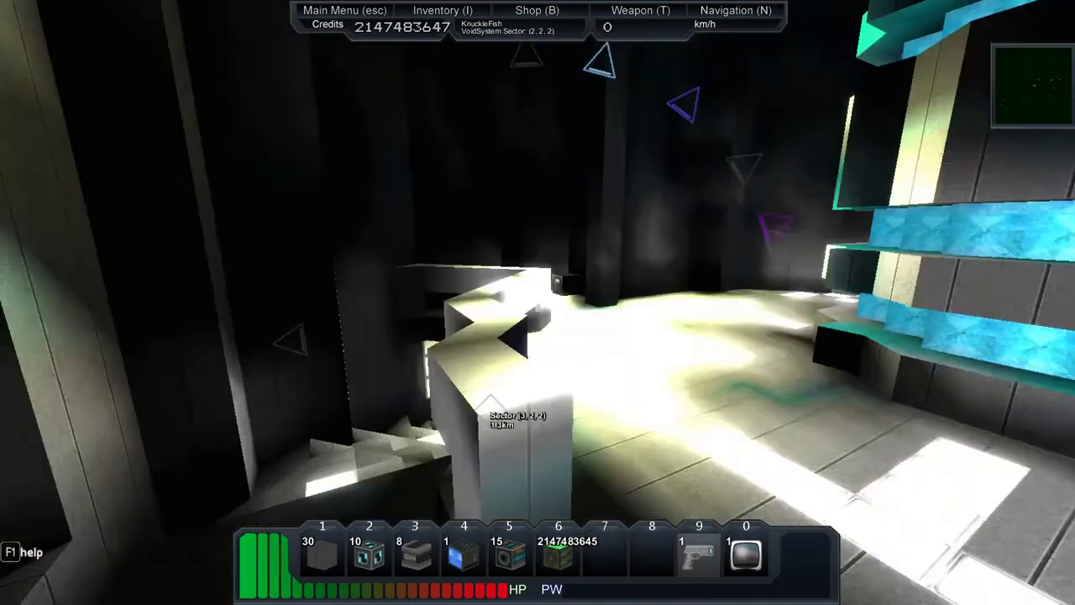
mouse_move(538, 303)
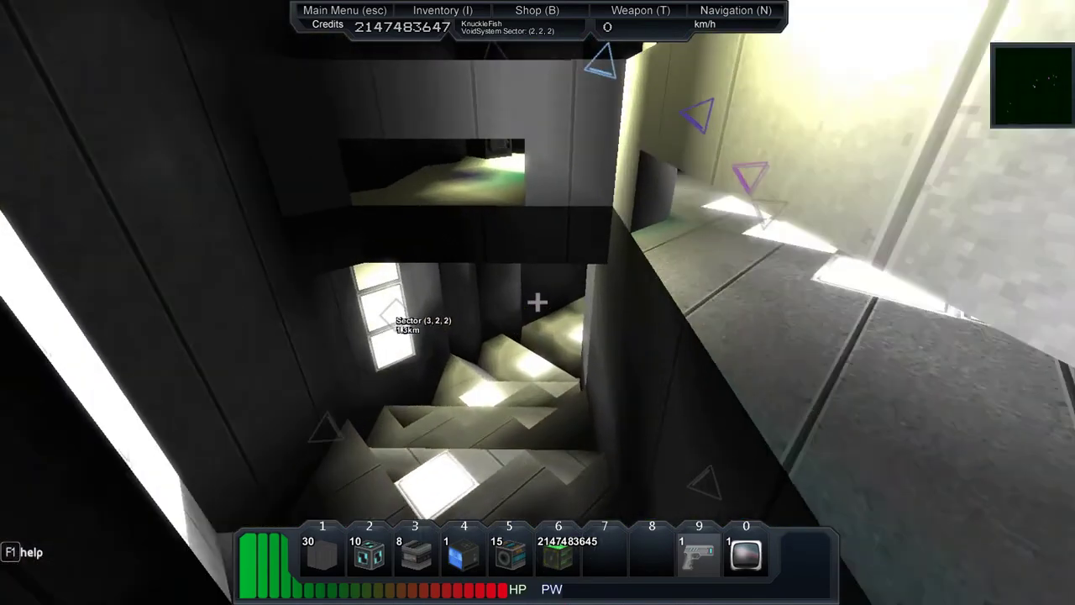
mouse_move(537, 303)
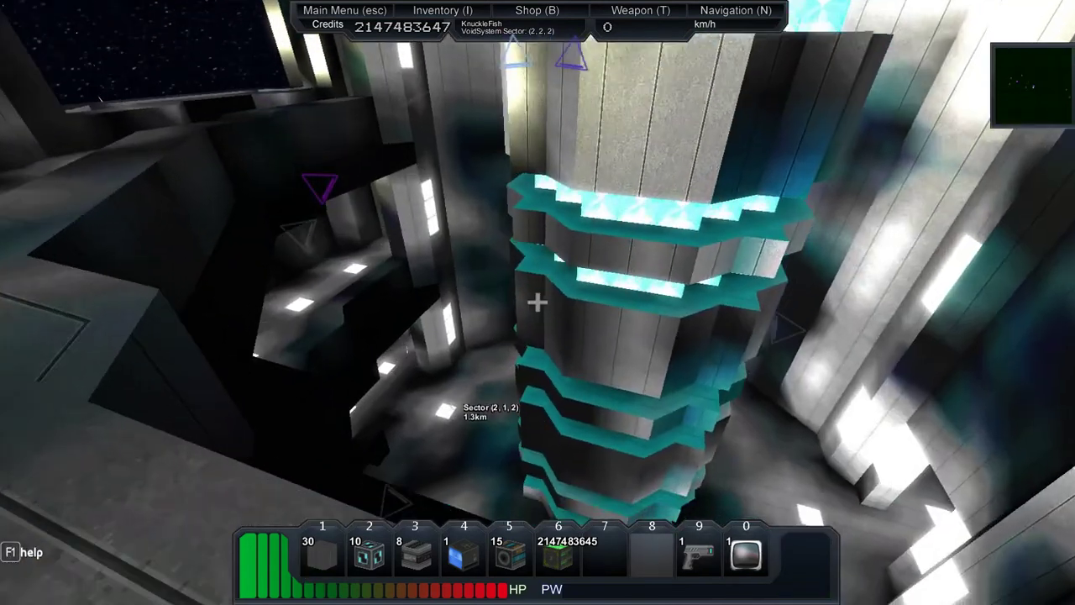
mouse_move(538, 302)
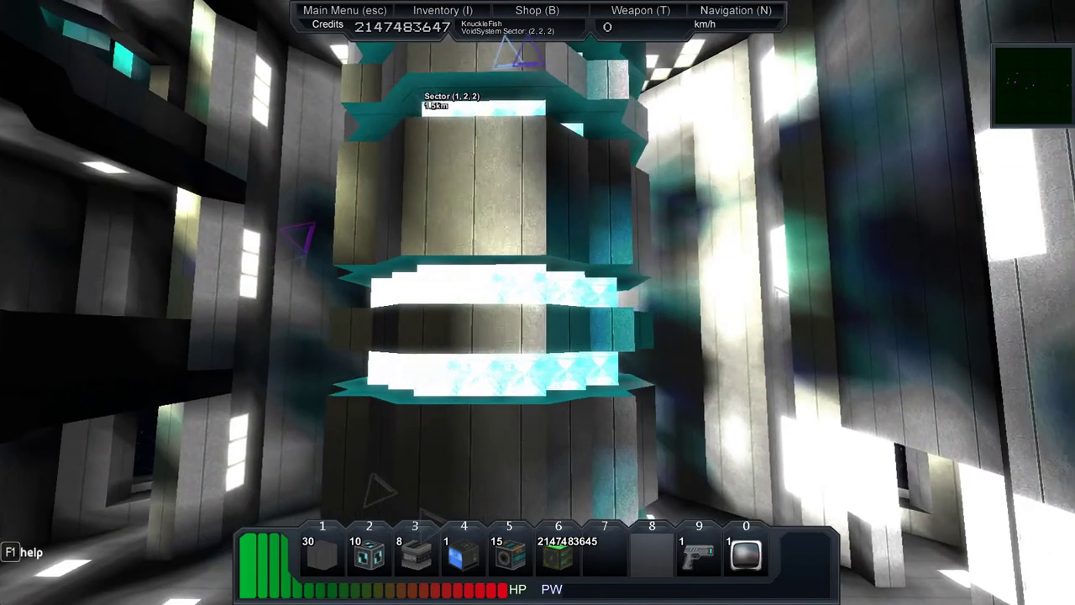
mouse_move(538, 302)
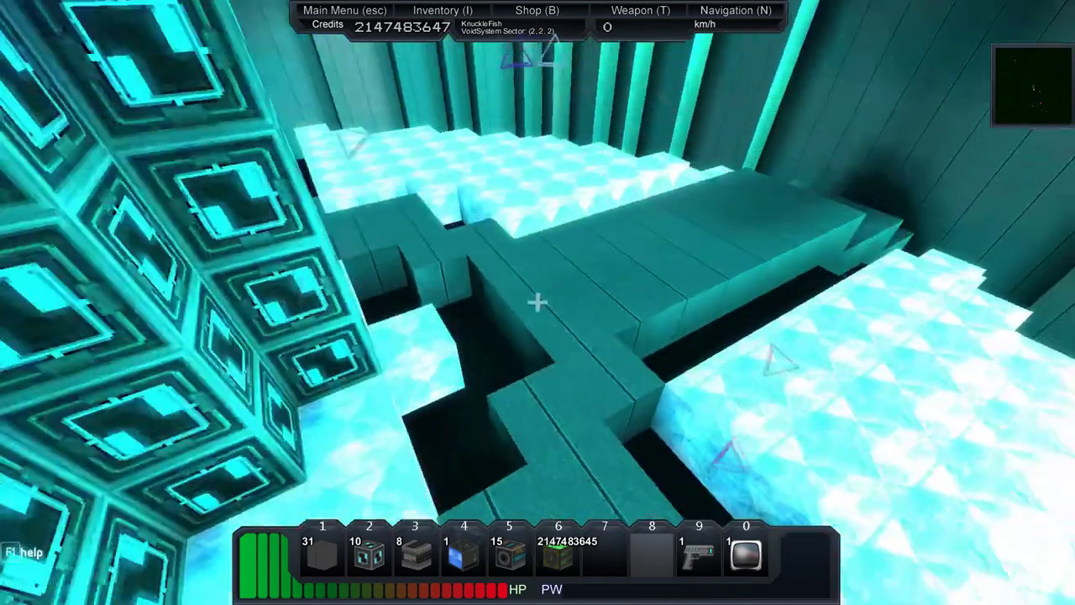
mouse_move(538, 303)
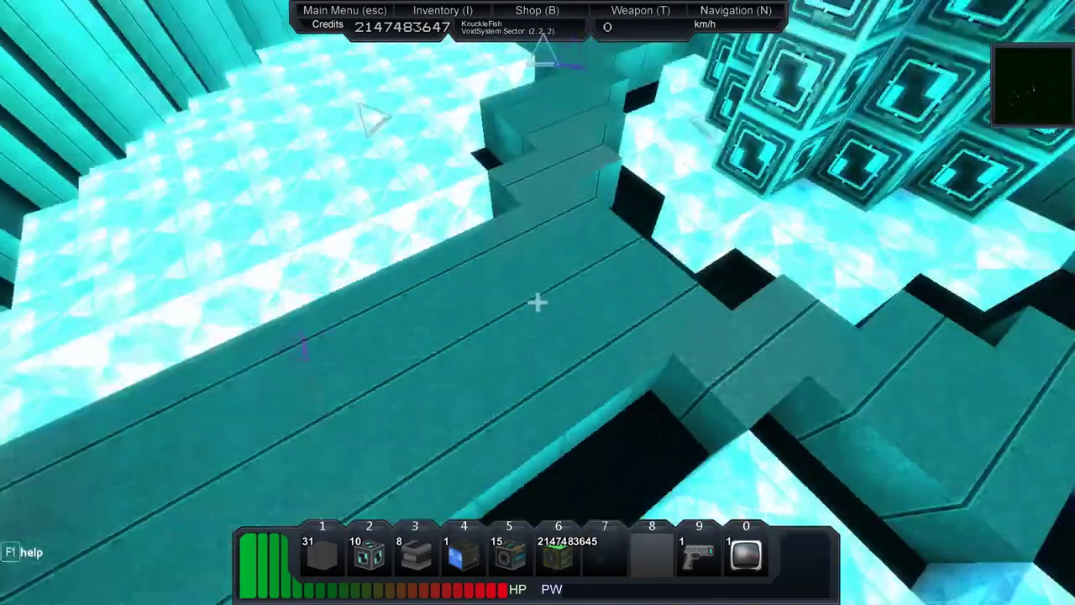
mouse_move(538, 302)
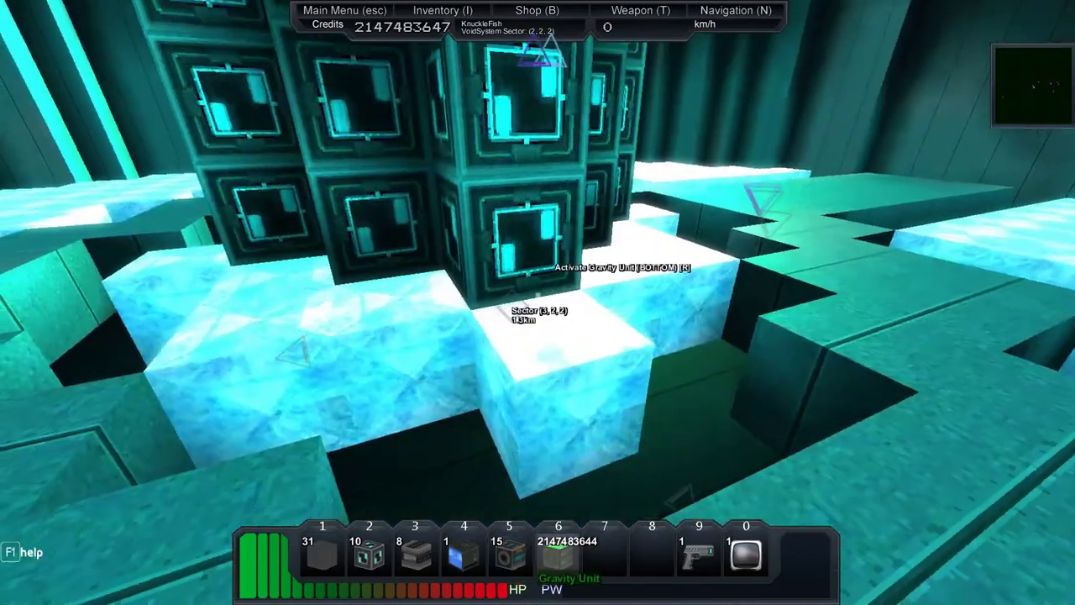
Step: Activate the gravity unit inside the cyan core room
key("r")
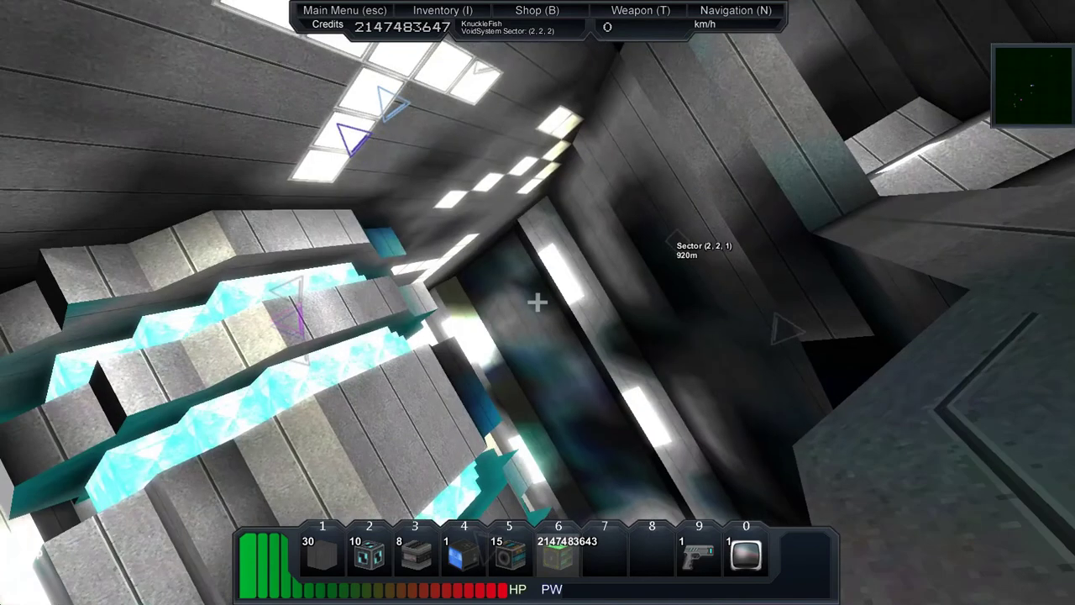
mouse_move(538, 303)
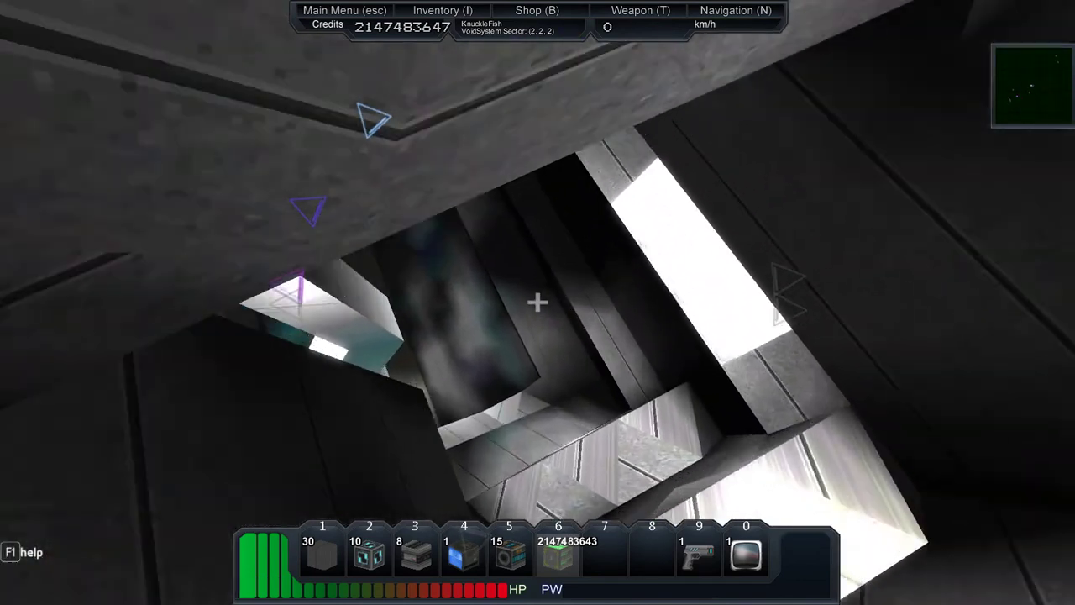
mouse_move(538, 303)
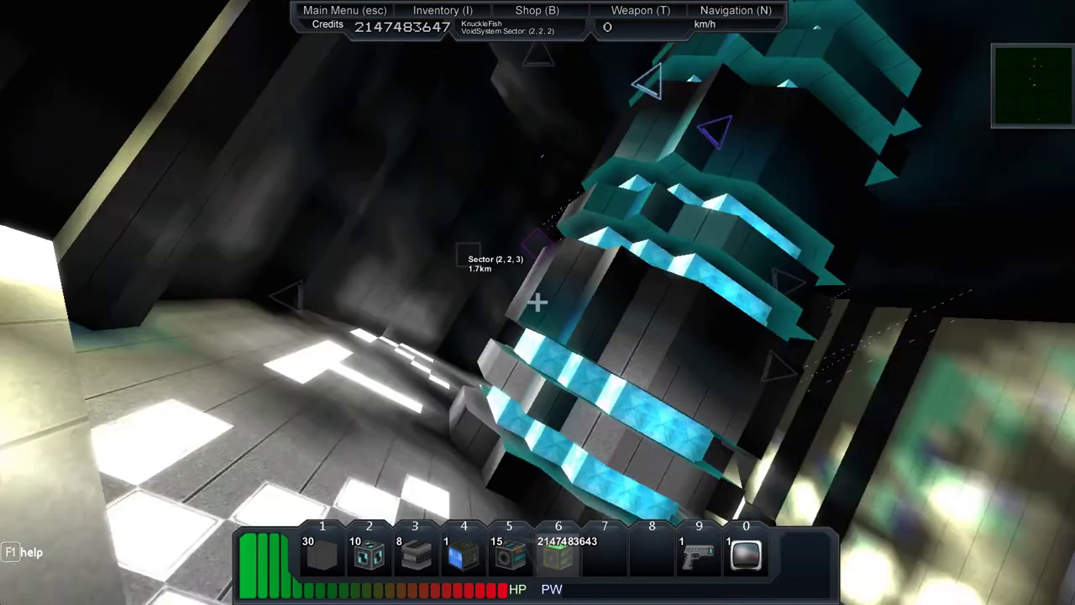
mouse_move(538, 303)
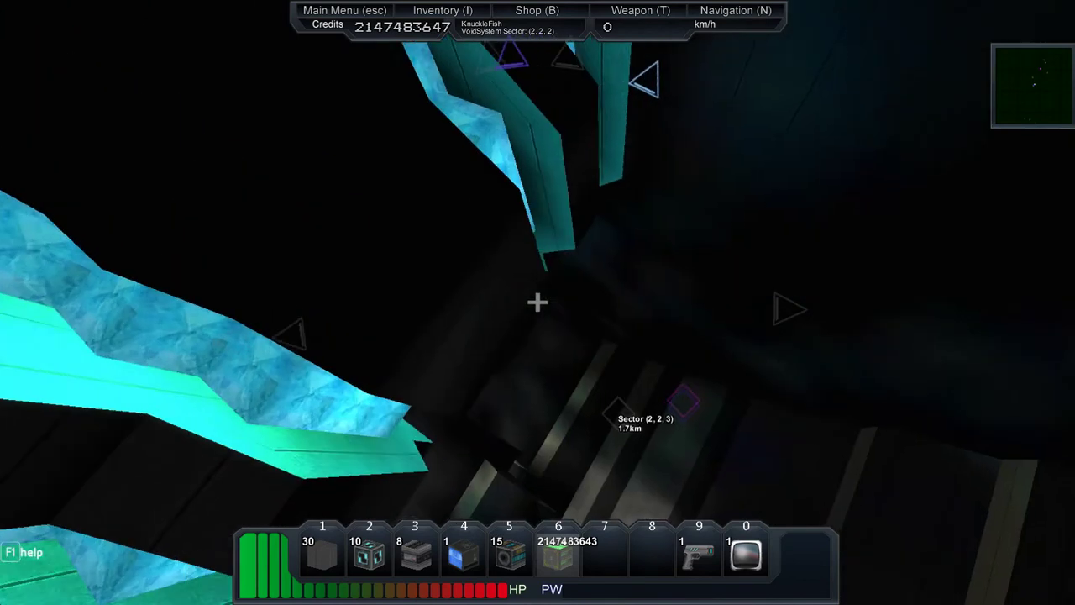
mouse_move(538, 303)
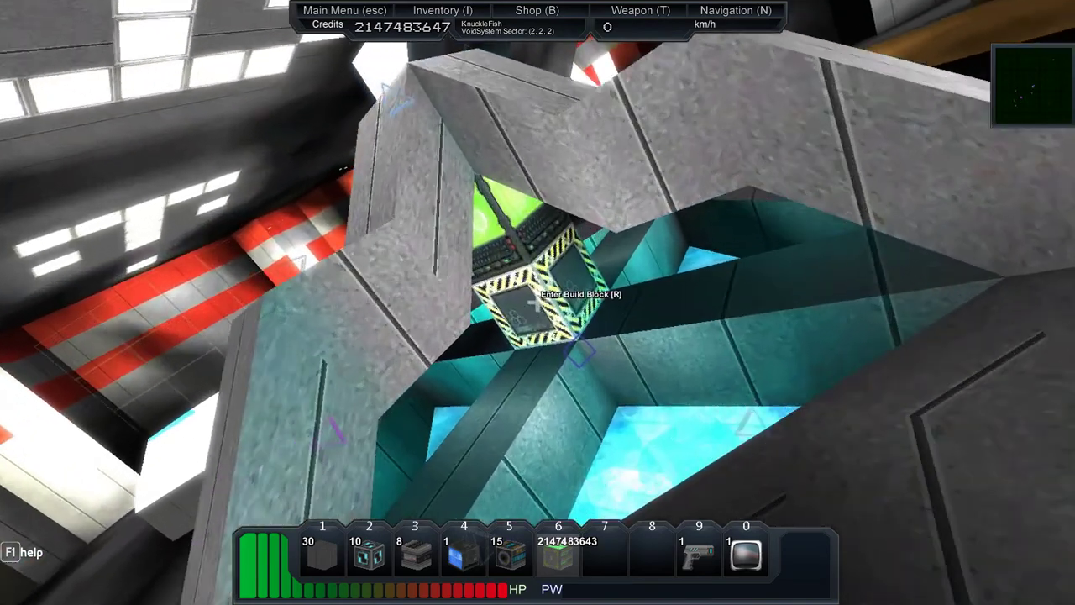
Step: Enter build mode on the core to view the station exterior, then bring up the menu
key("r")
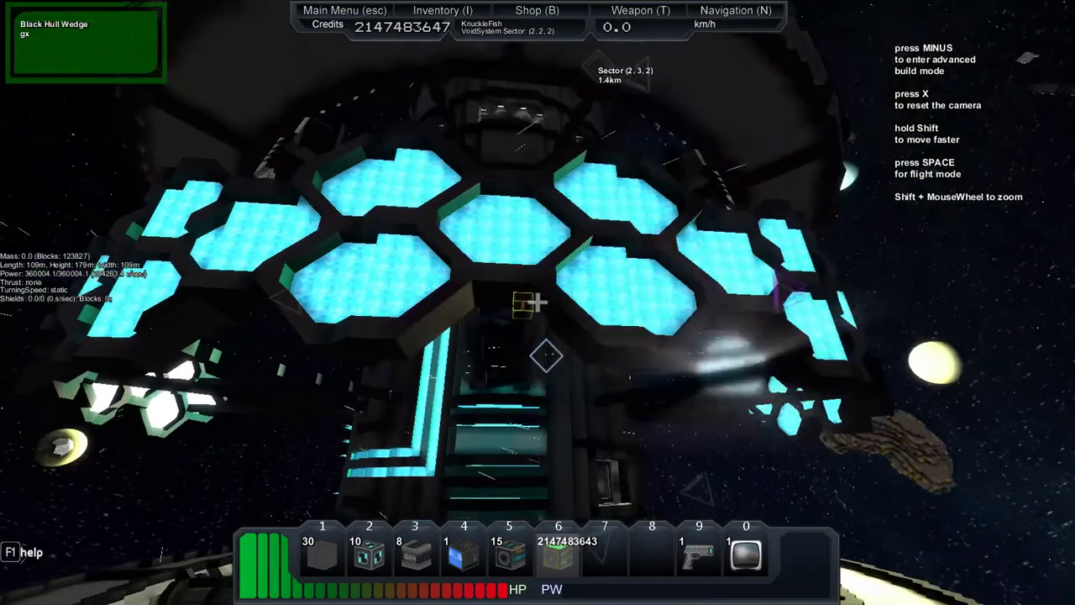
mouse_move(538, 302)
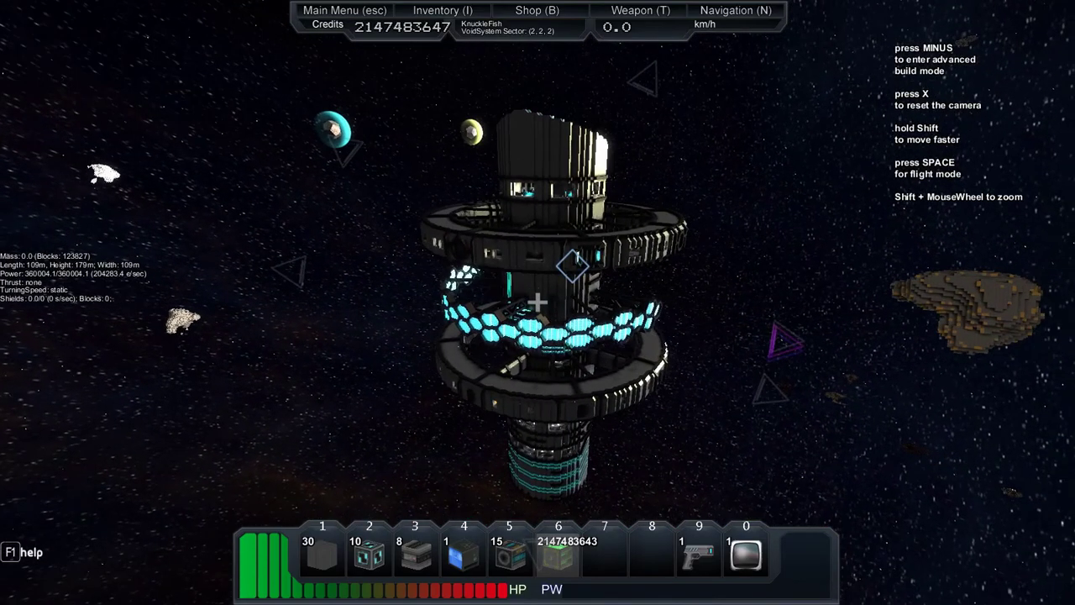
left_click(345, 11)
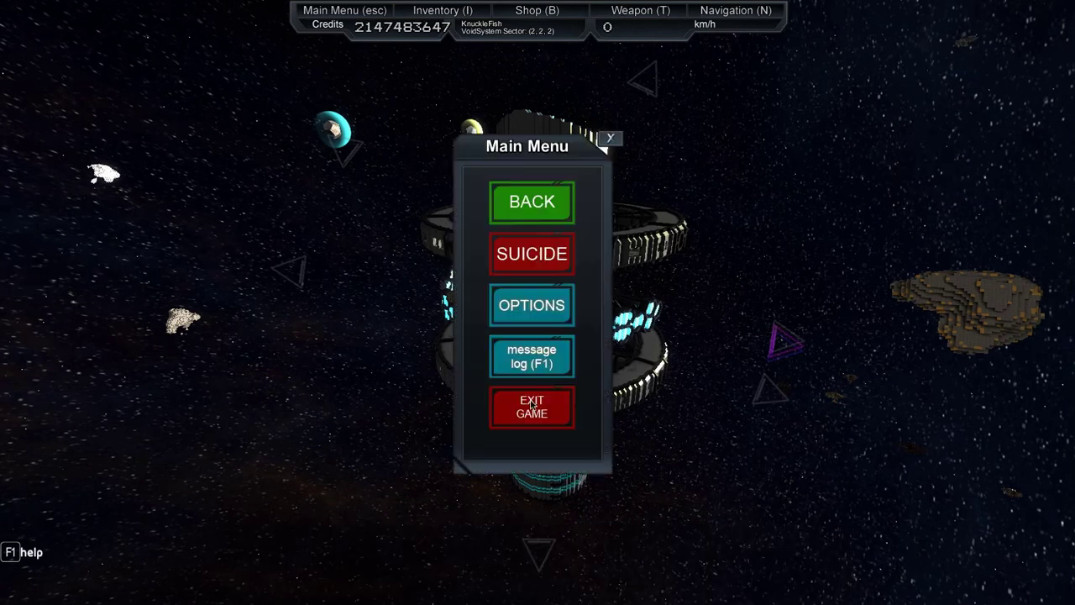